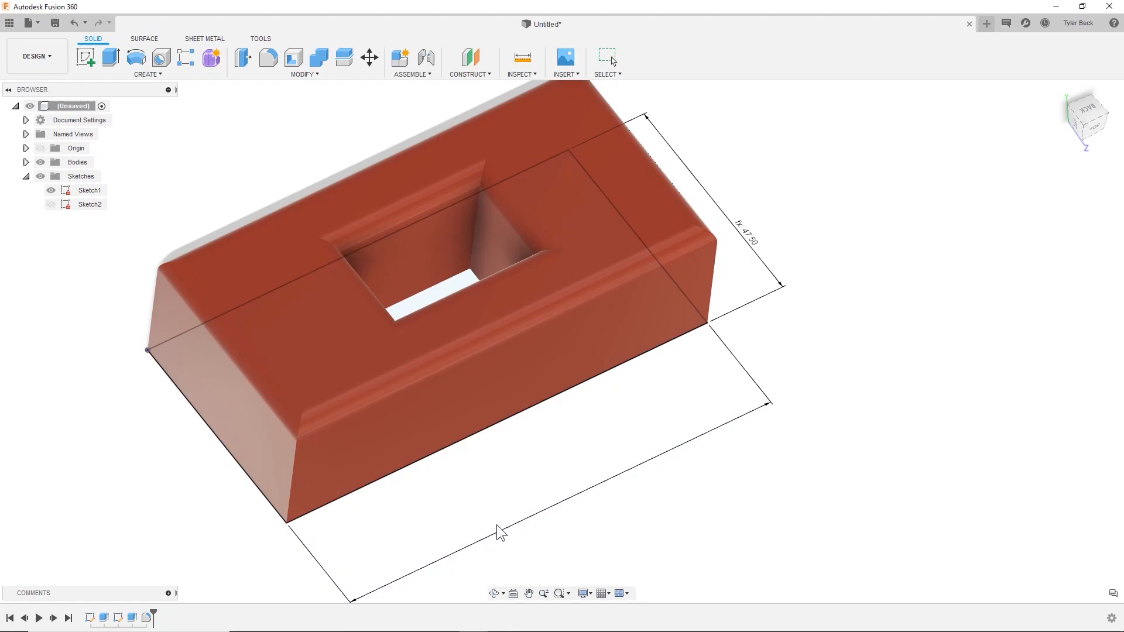
Inspect the example box, then start a new design with a sketch on the top plane
drag(502, 530, 545, 401)
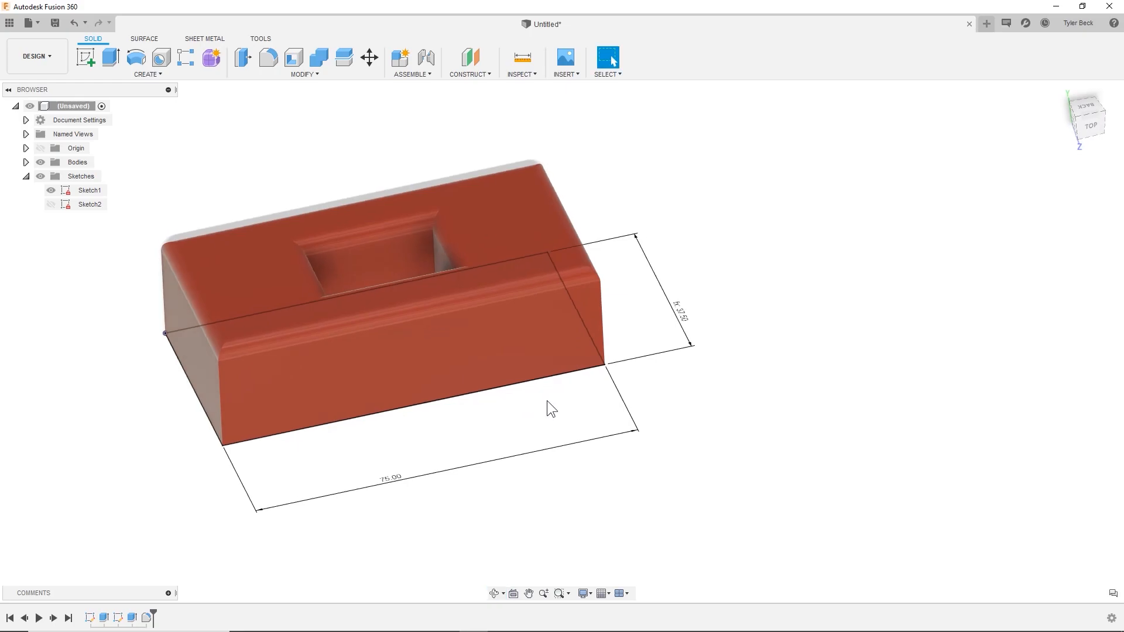
mouse_move(452, 426)
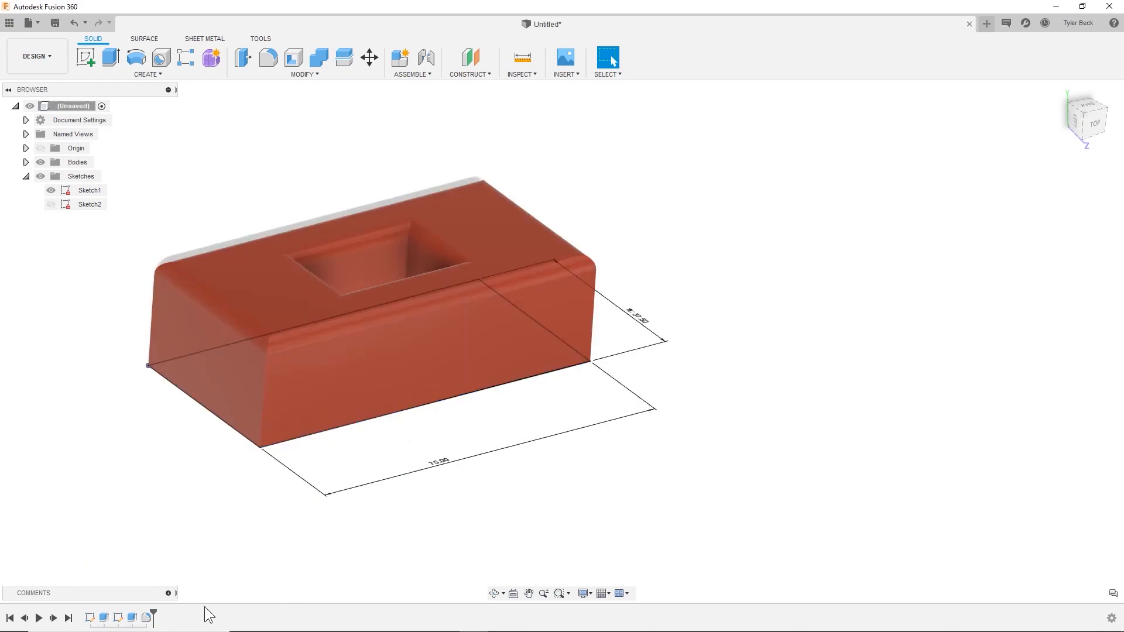
double_click(436, 460)
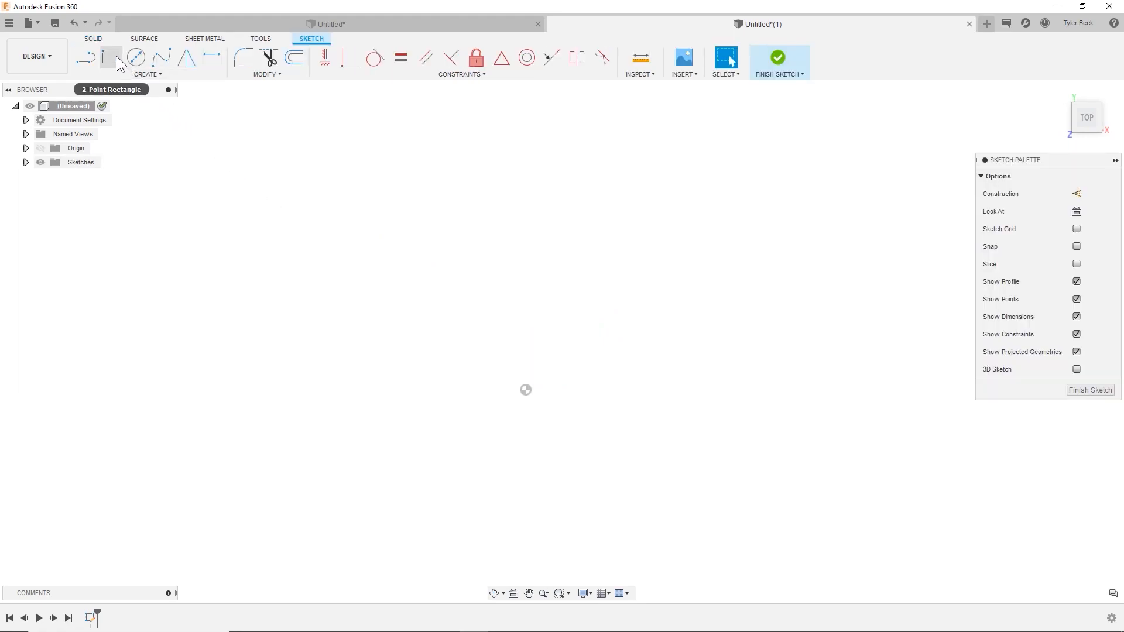
click(111, 58)
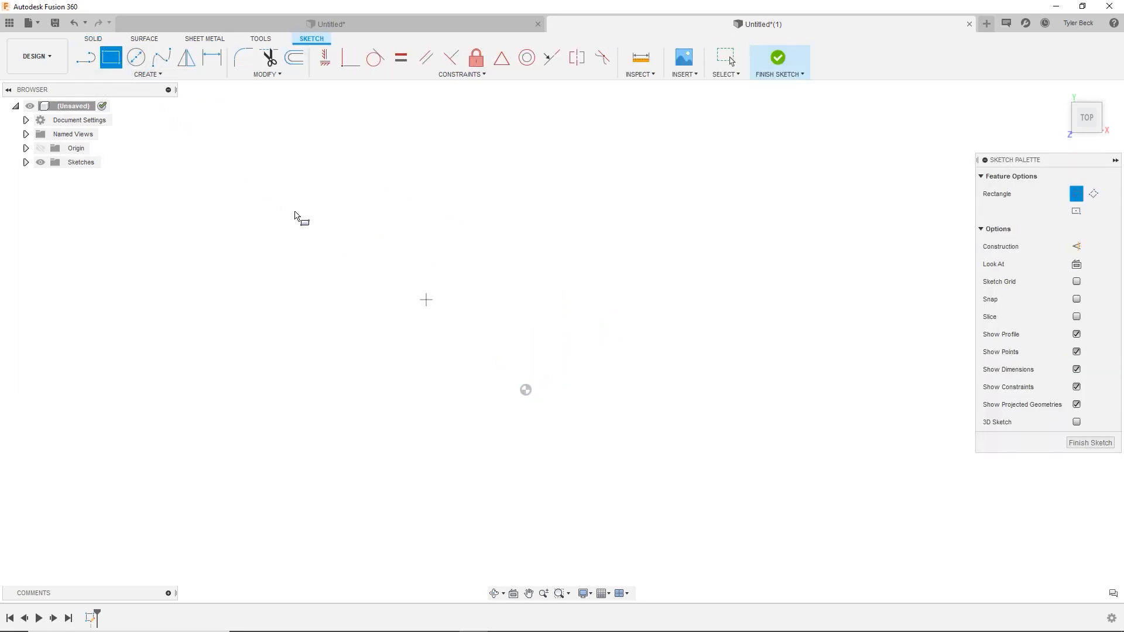
Search 'rec' and try the Center Rectangle tool at the origin
right_click(235, 176)
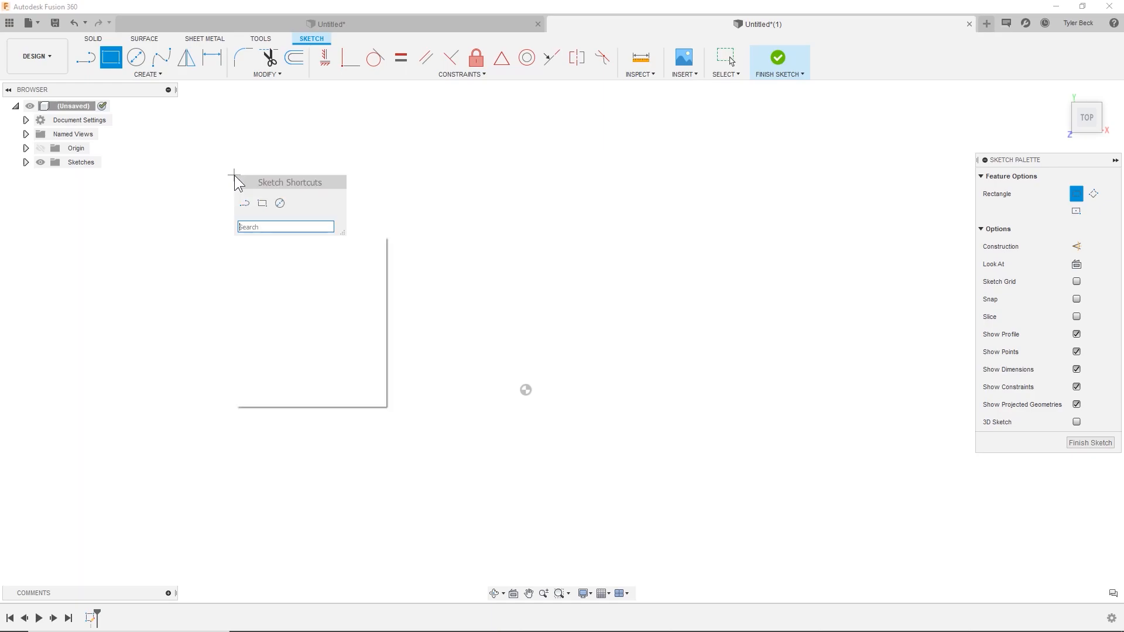
text(rec)
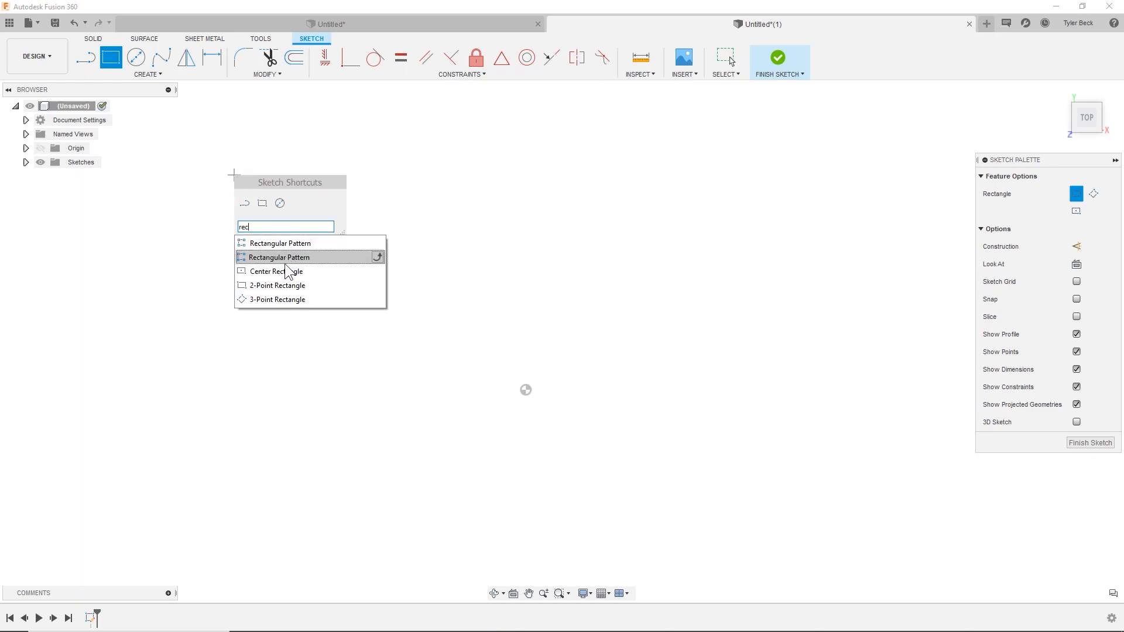
mouse_move(275, 271)
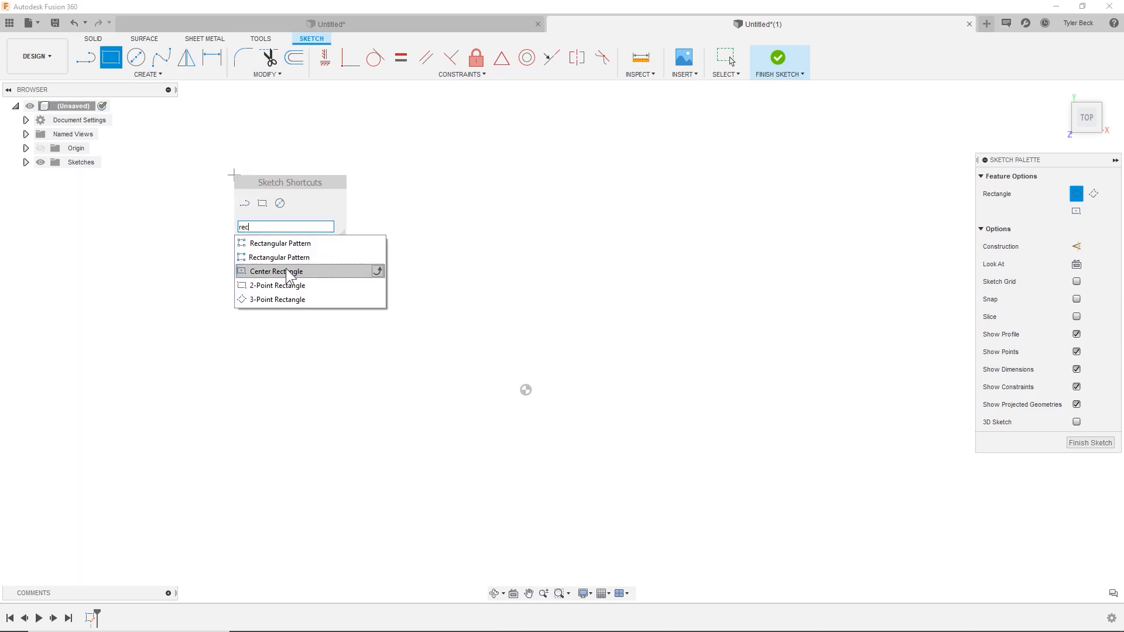
click(274, 271)
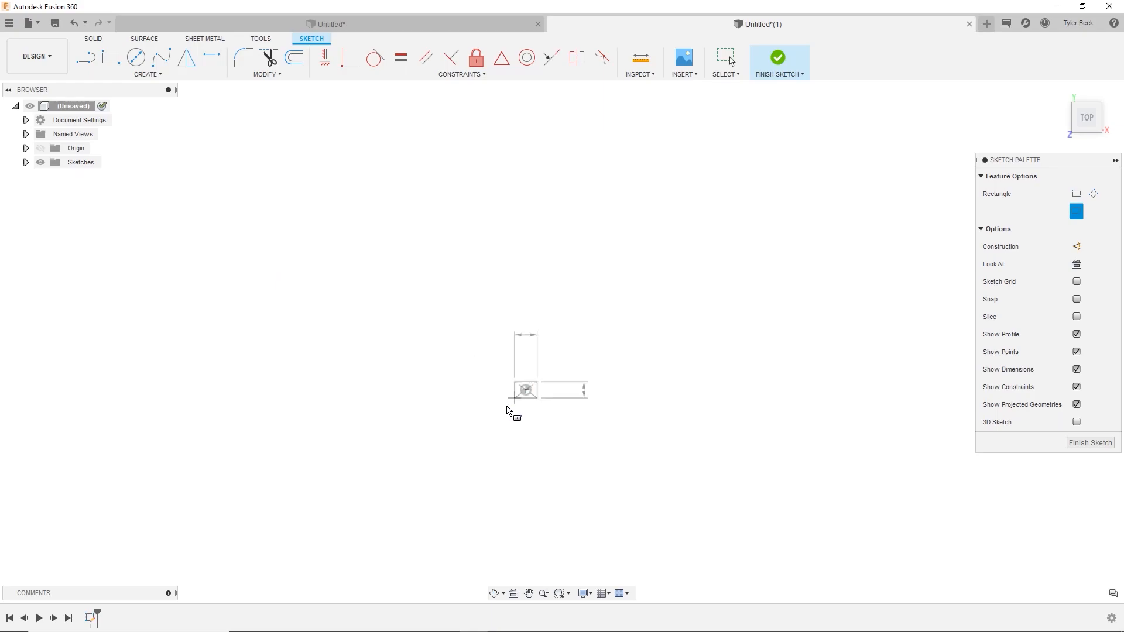
drag(526, 390, 427, 470)
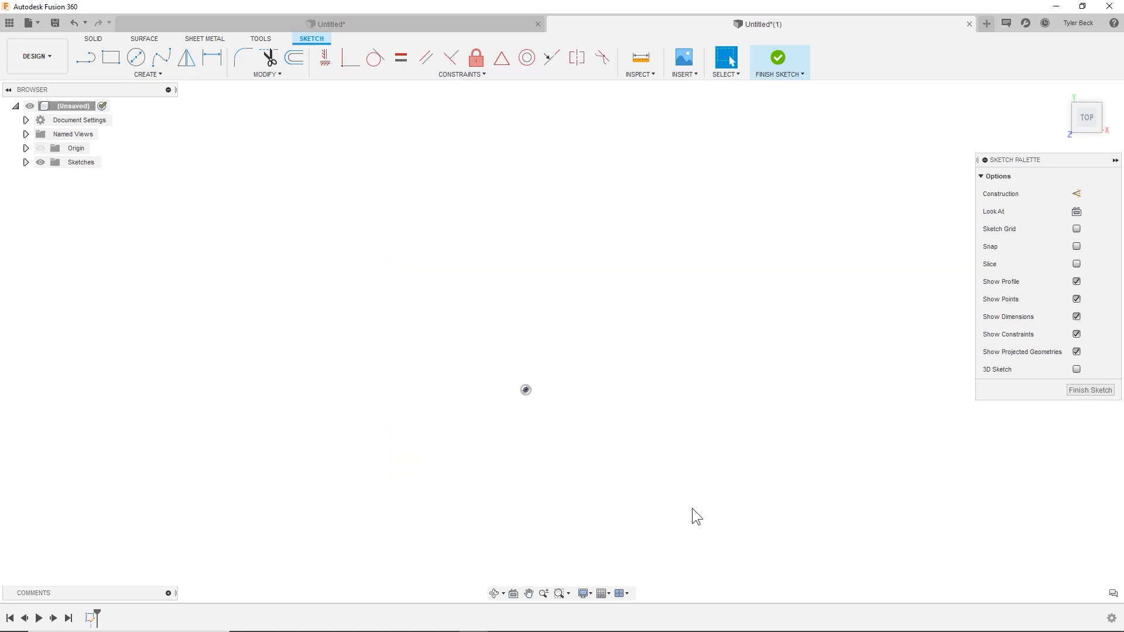
Draw a 15 by 8 mm centre rectangle on the origin
text(r)
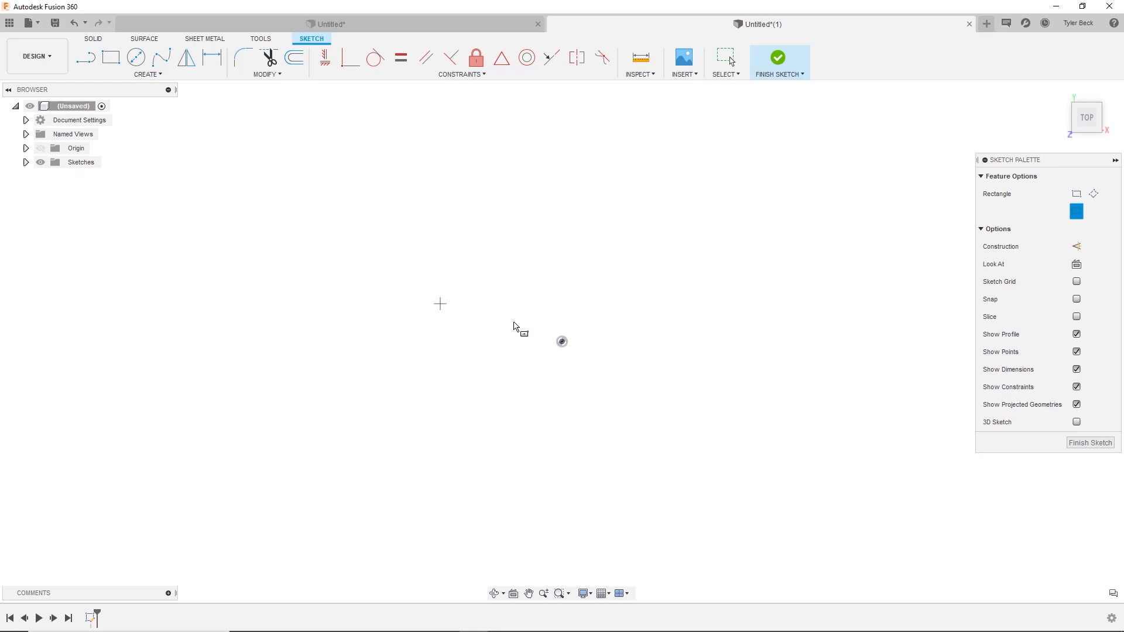
drag(562, 341, 664, 250)
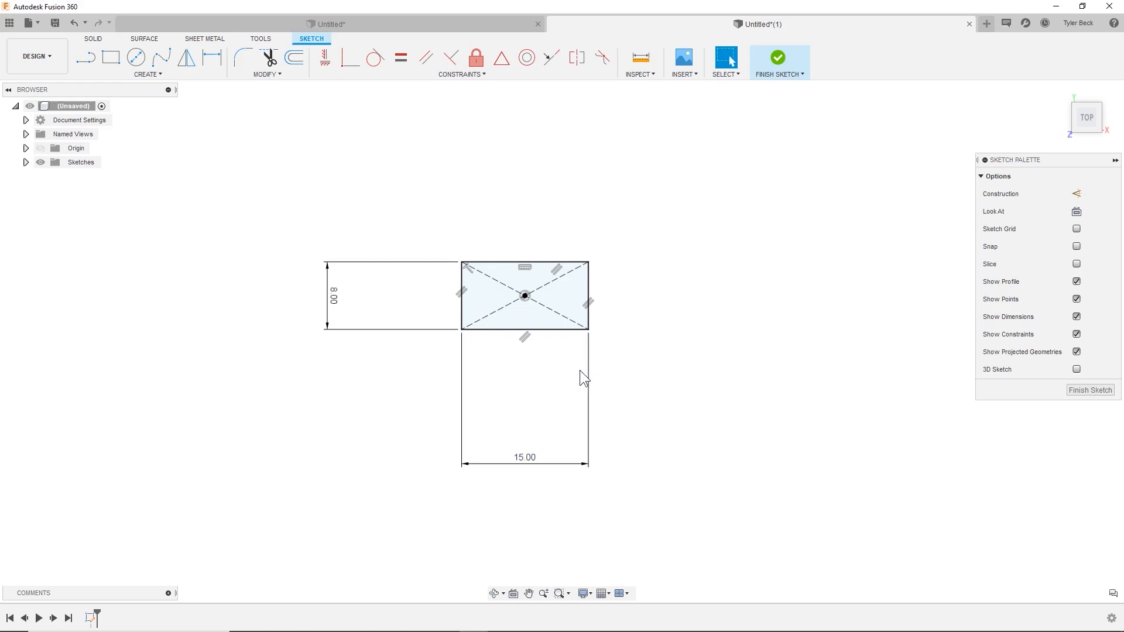
mouse_move(399, 373)
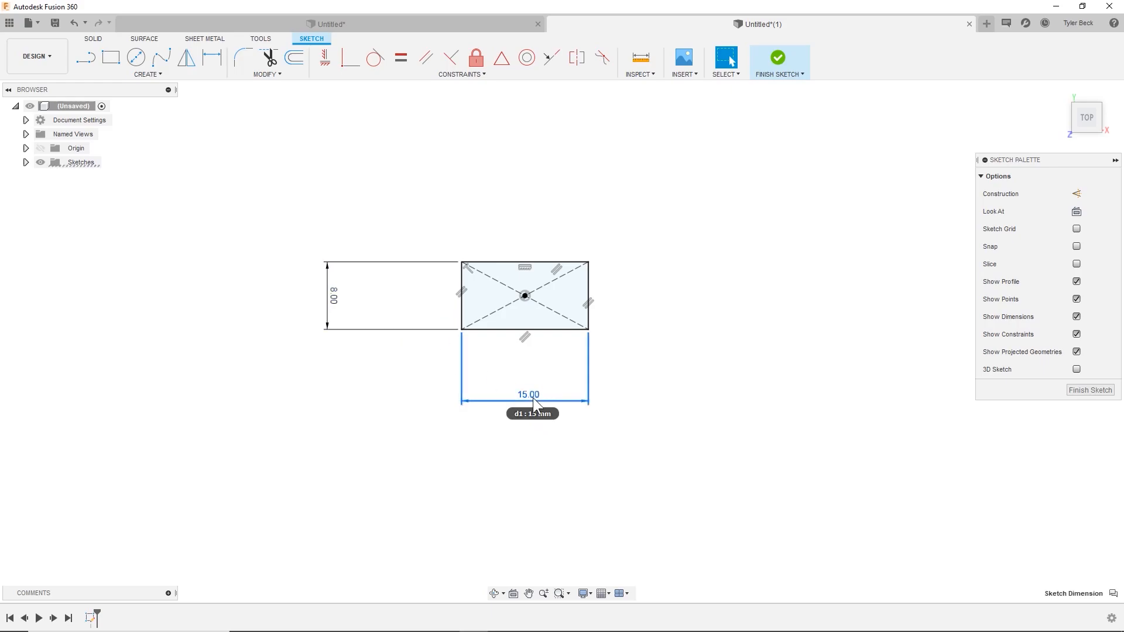
Change the 15.00 width dimension to d2*2
double_click(527, 394)
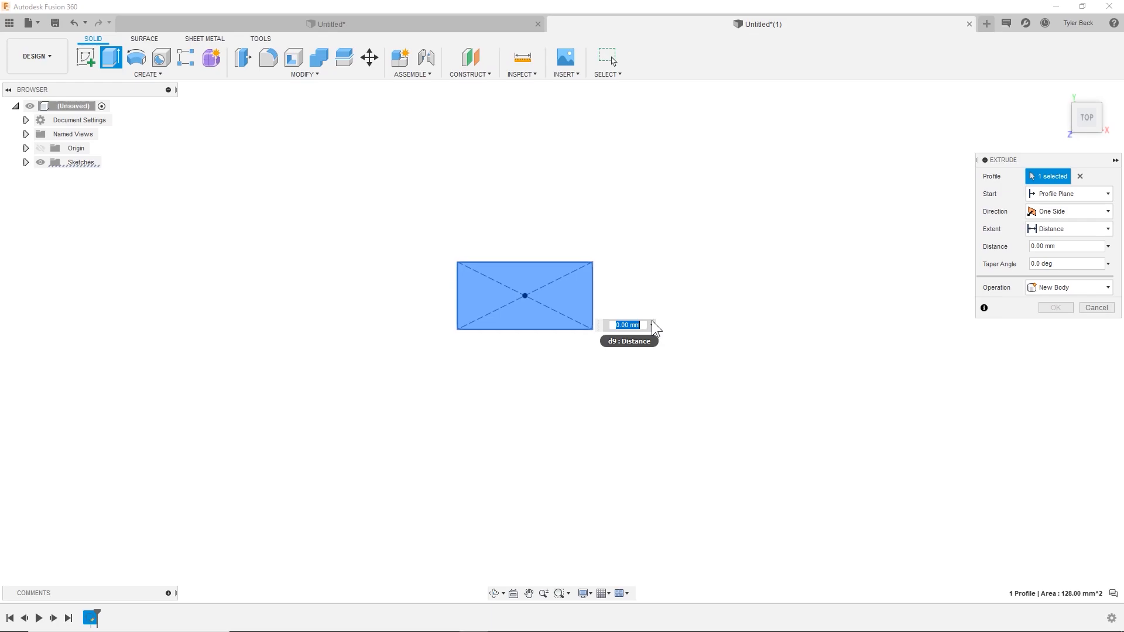
Extrude the rectangle profile with distance d2
text(d2)
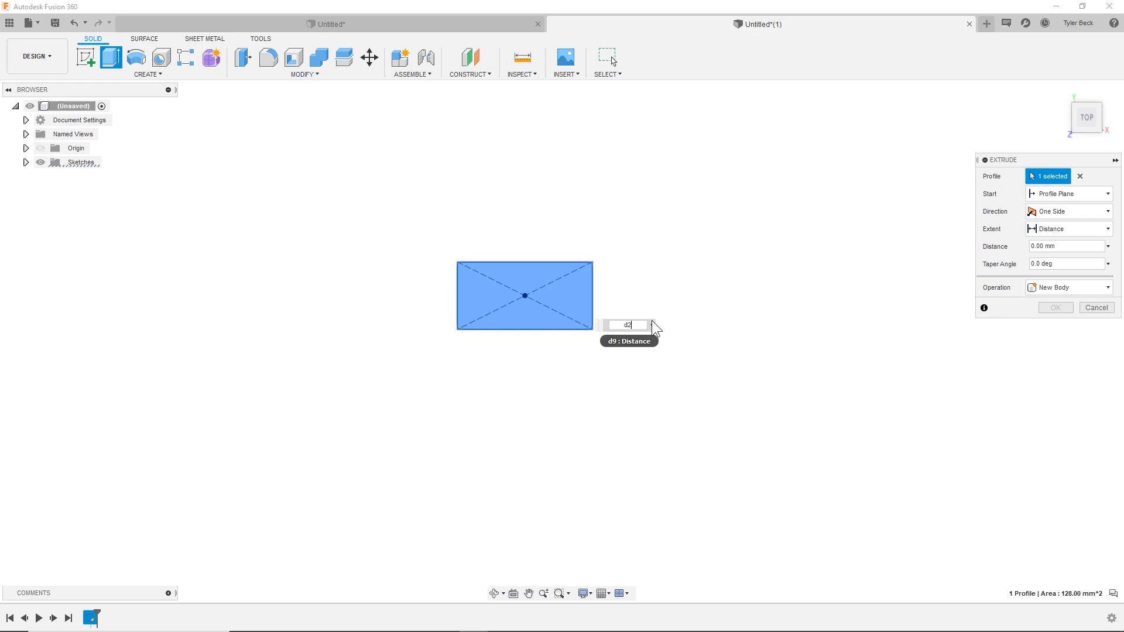
text(d2)
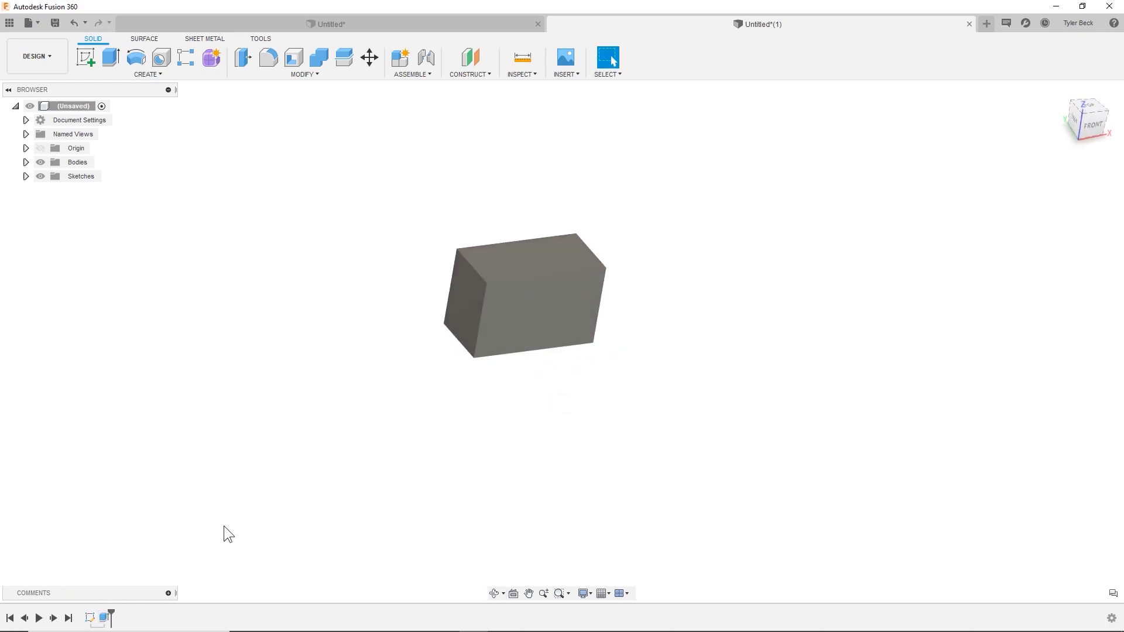
mouse_move(344, 294)
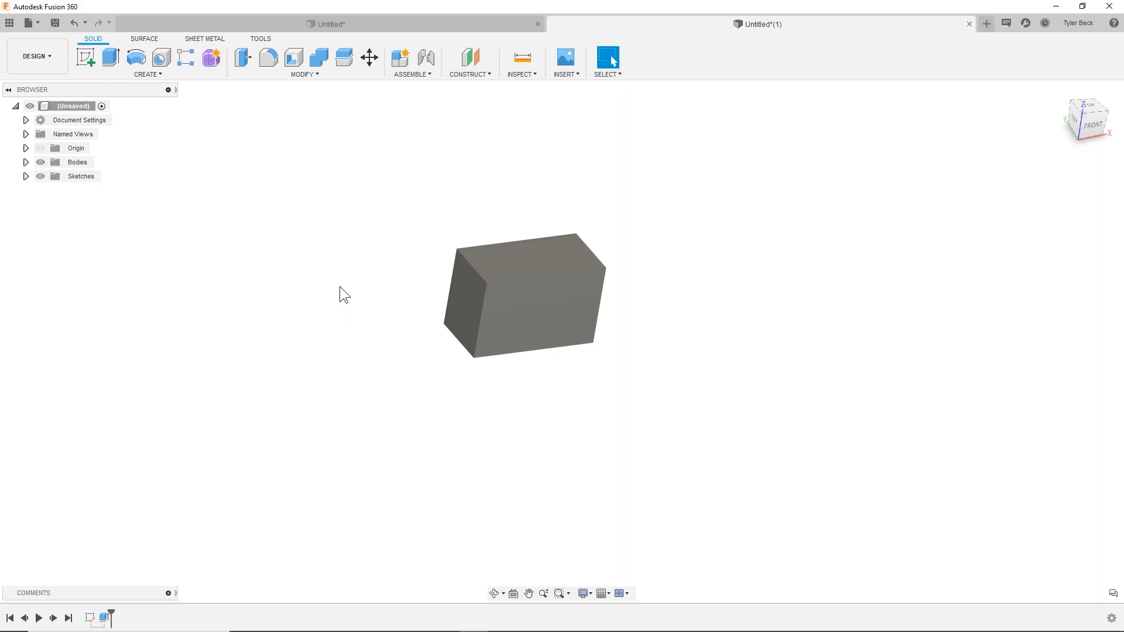
Set Extrude1's AlongDistance parameter to d2*1.15 in Change Parameters
right_click(343, 293)
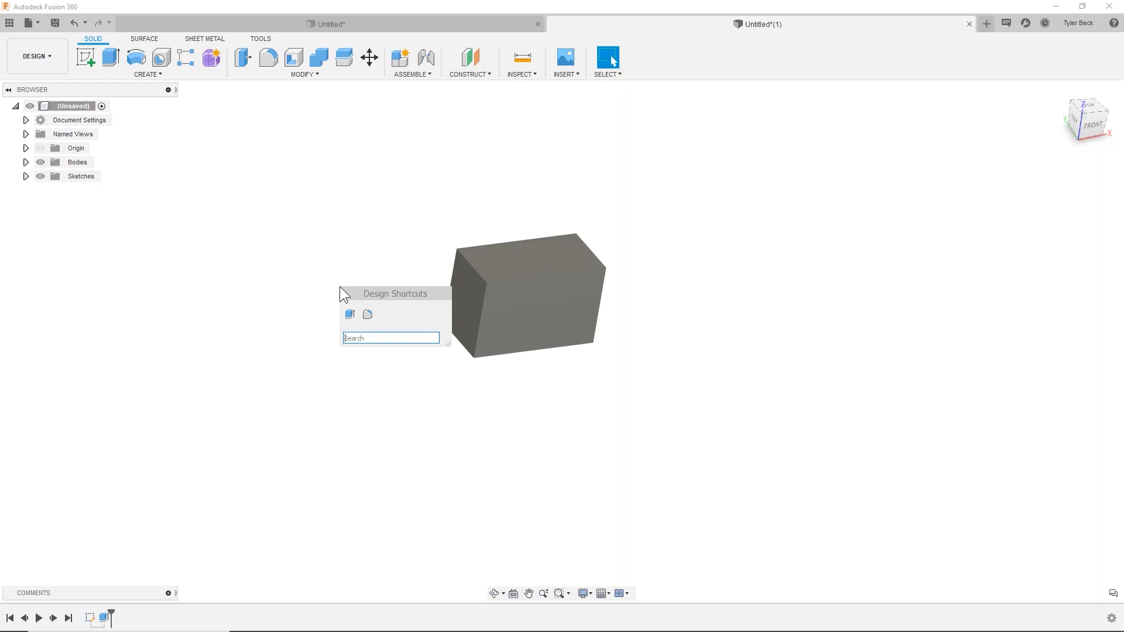
click(409, 358)
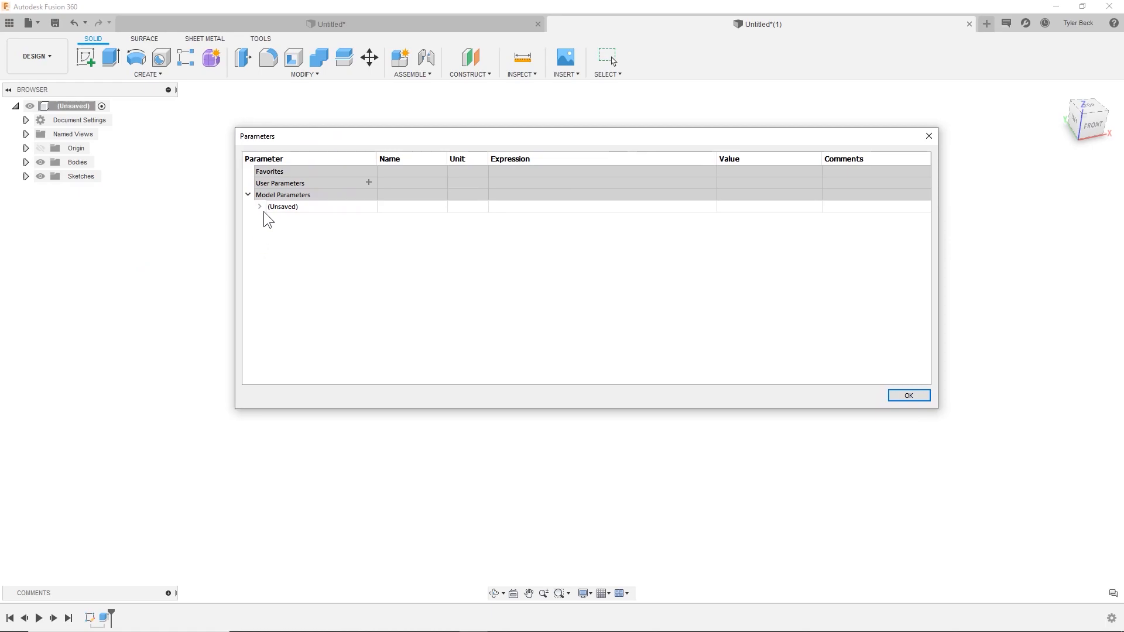
click(259, 207)
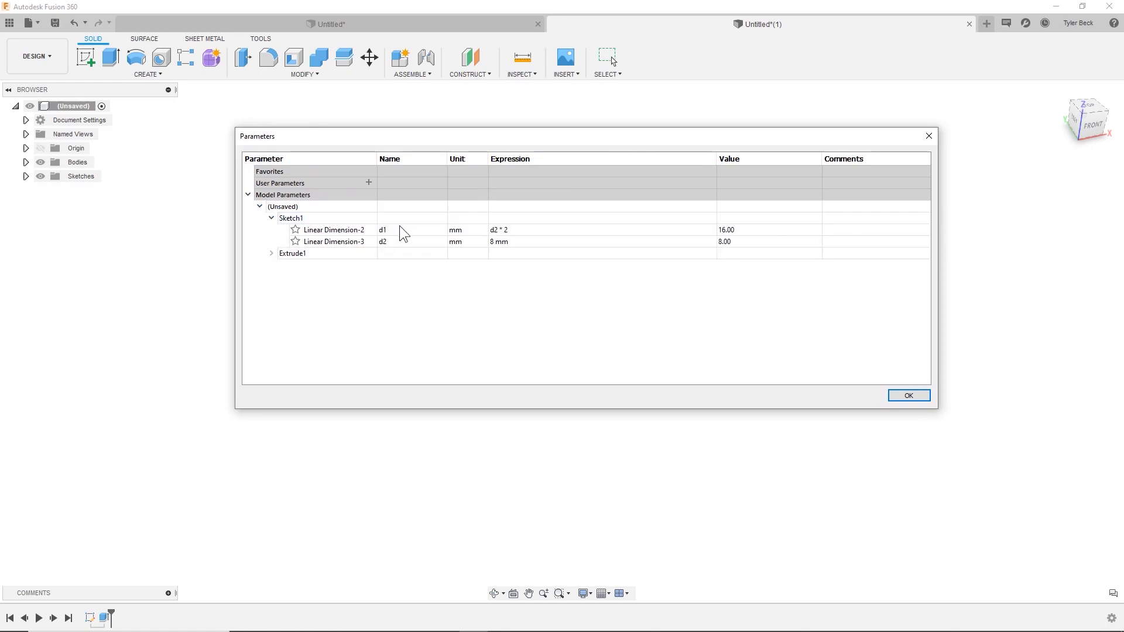
click(271, 253)
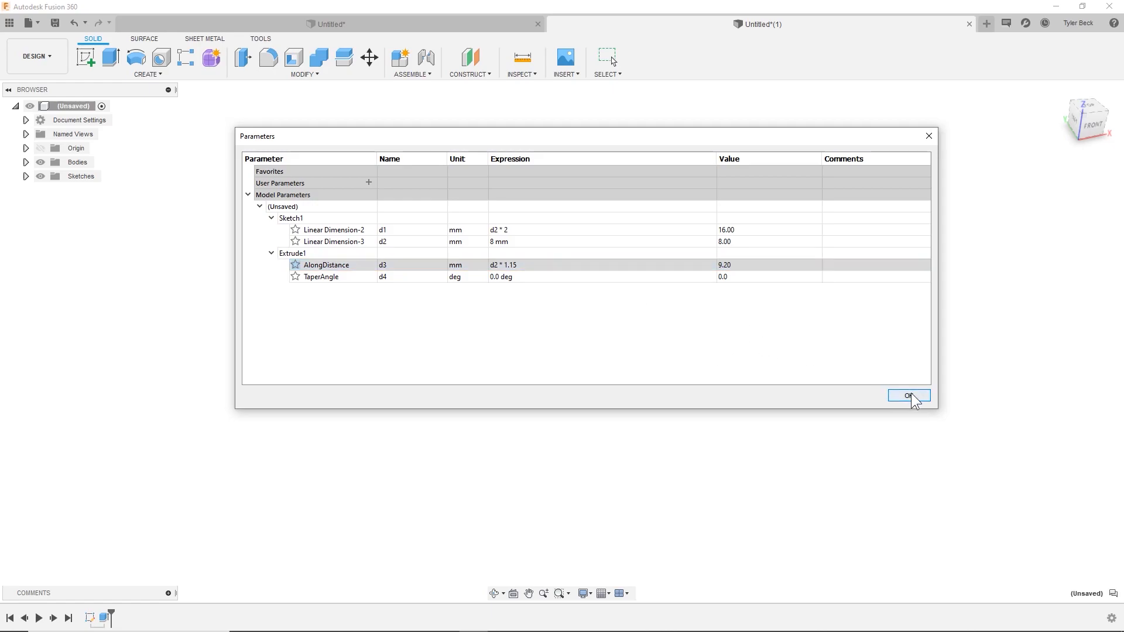
click(908, 395)
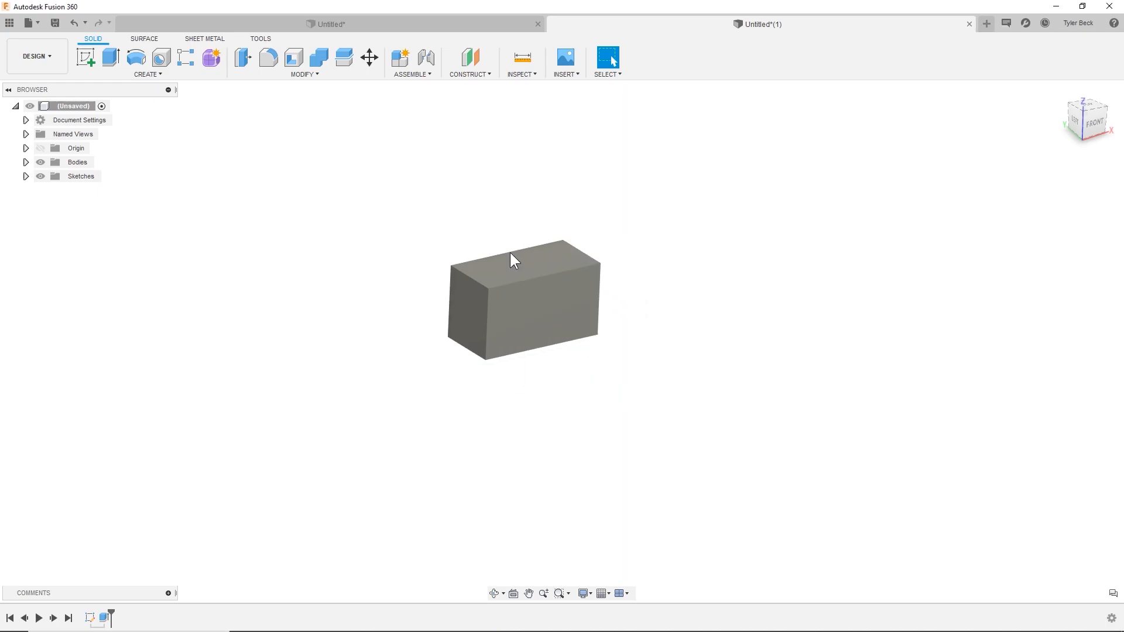
Shell the block with the top face removed
click(294, 57)
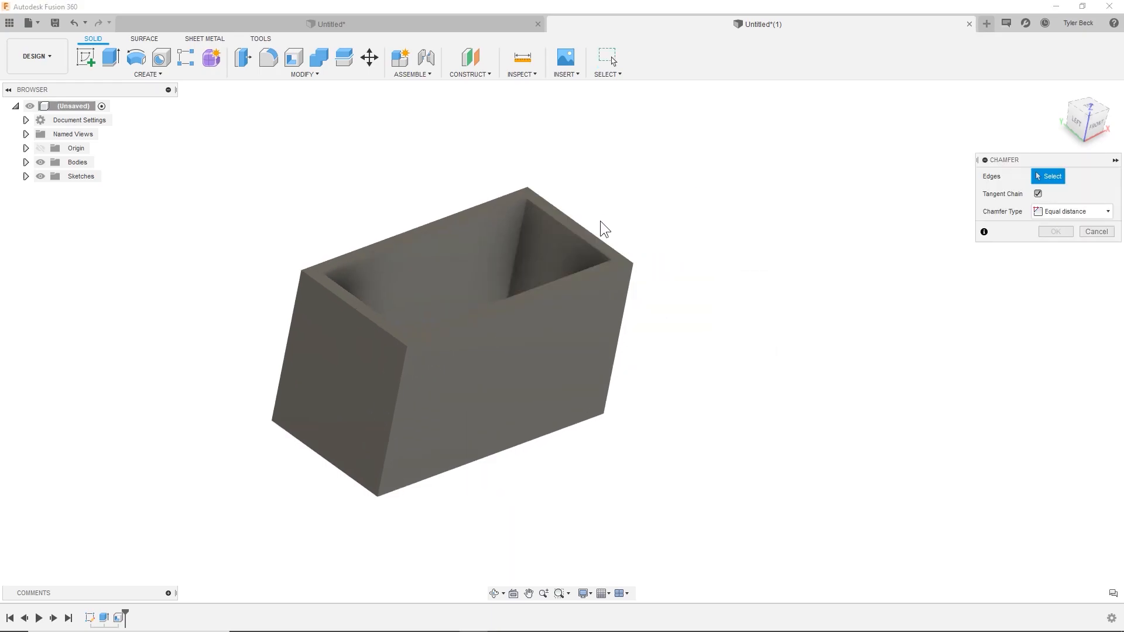
Chamfer the inner top rim edges with distance d2*.05
click(505, 213)
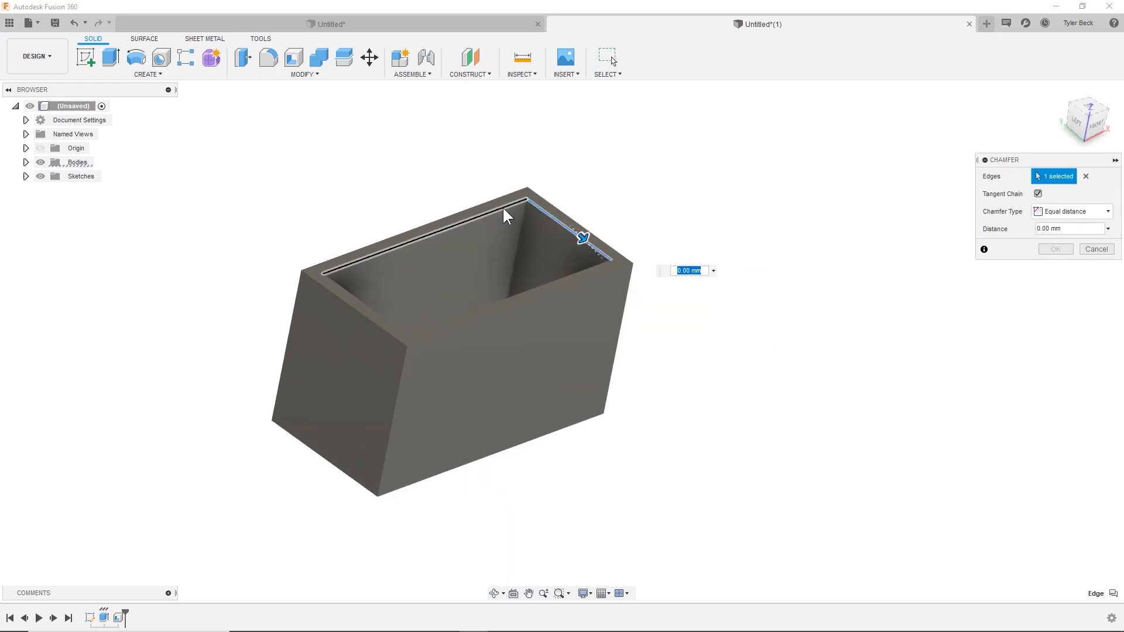
click(358, 286)
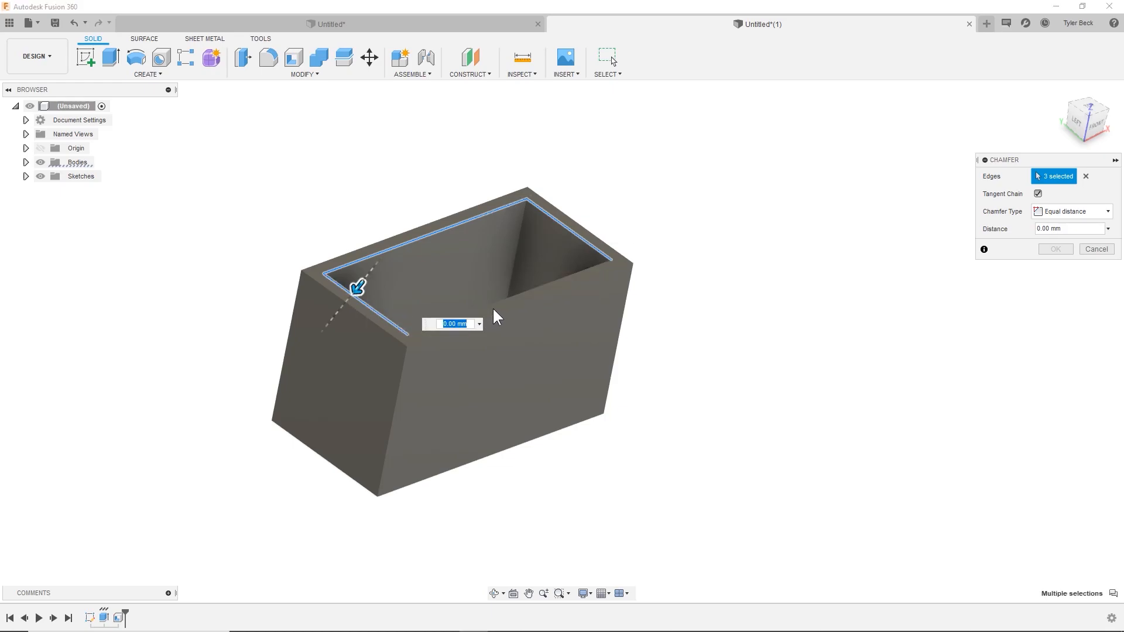
click(491, 297)
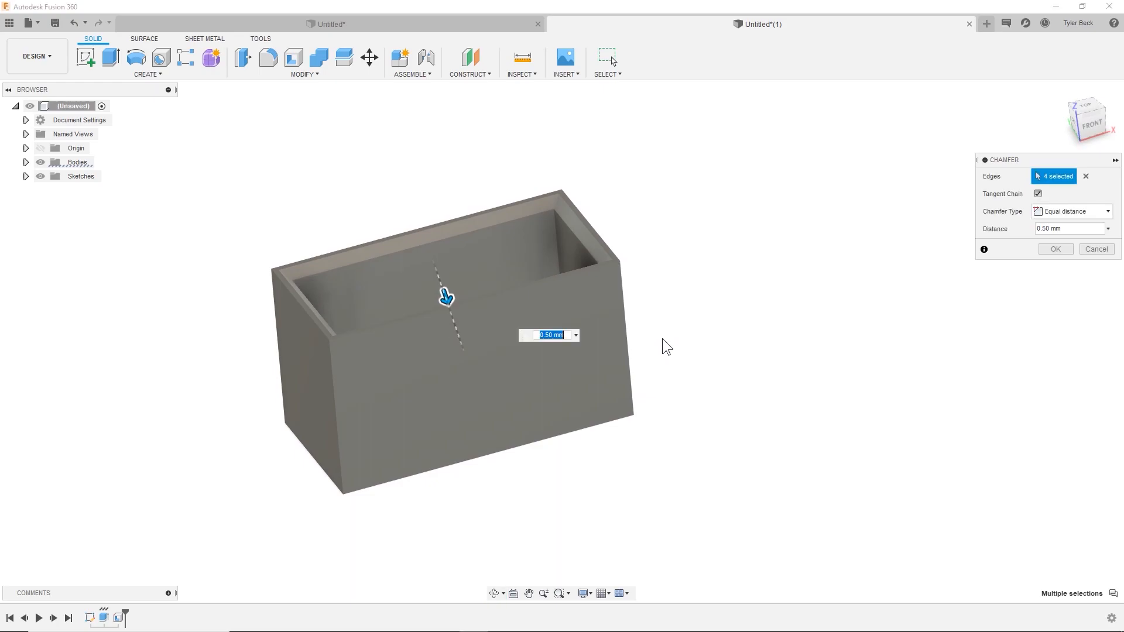
text(0)
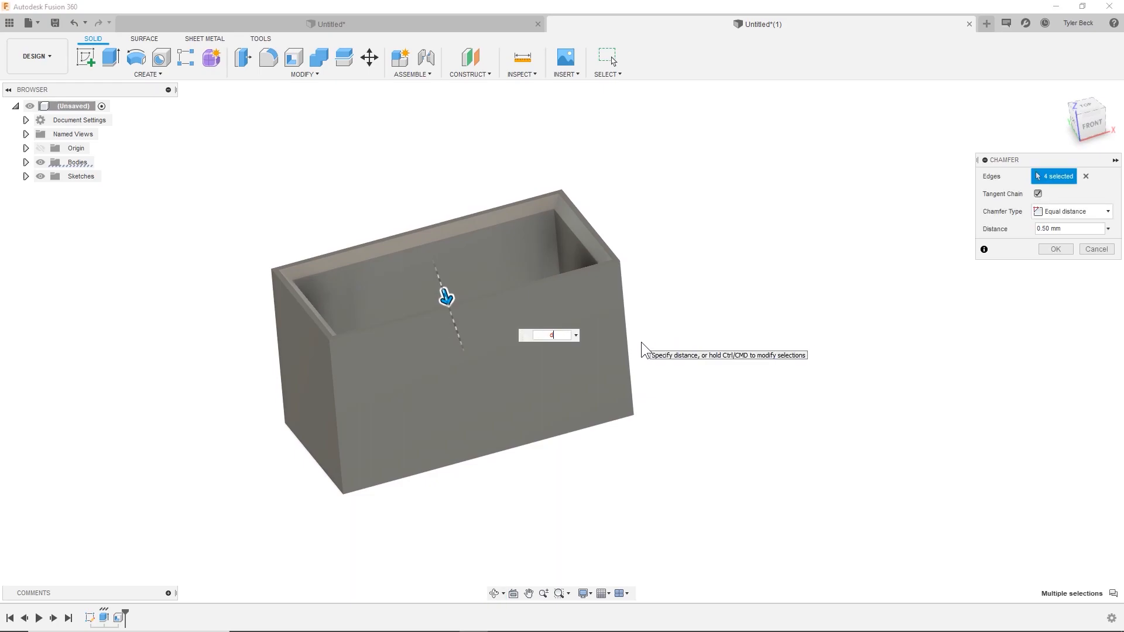
text(d2*.05)
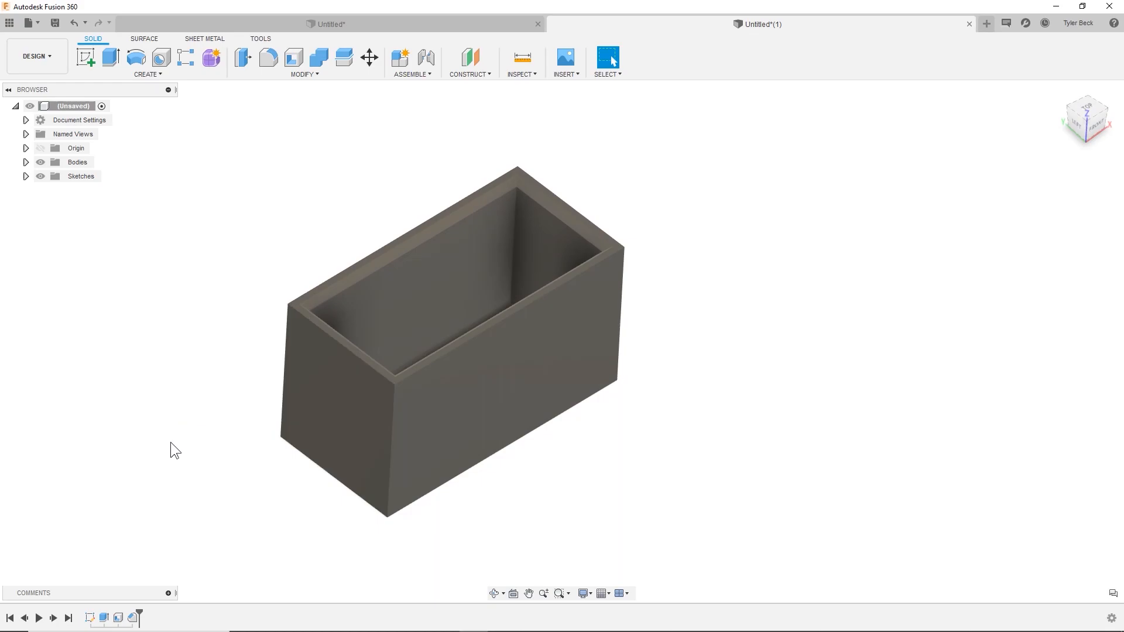
Show Sketch1 and change its 8.00 height dimension to 15
click(56, 176)
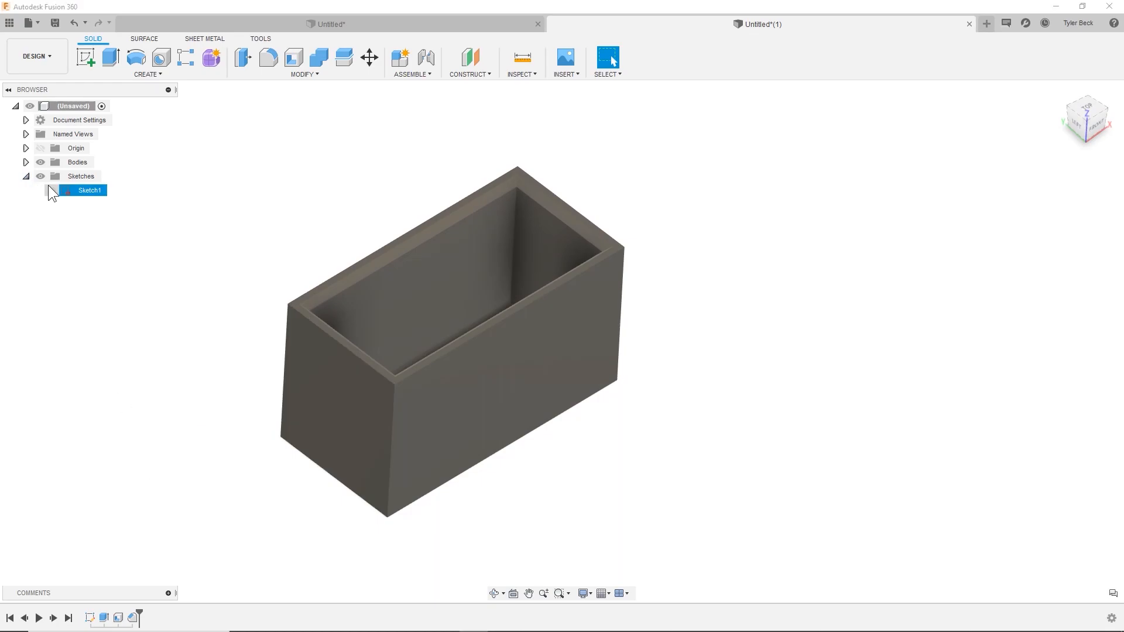
right_click(89, 190)
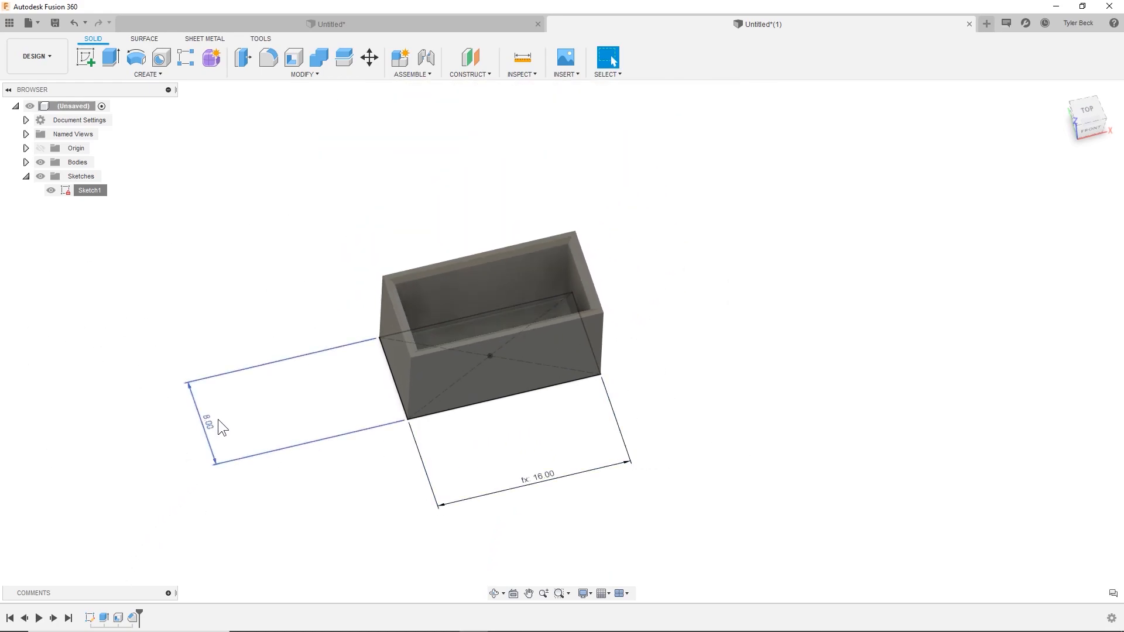
double_click(211, 422)
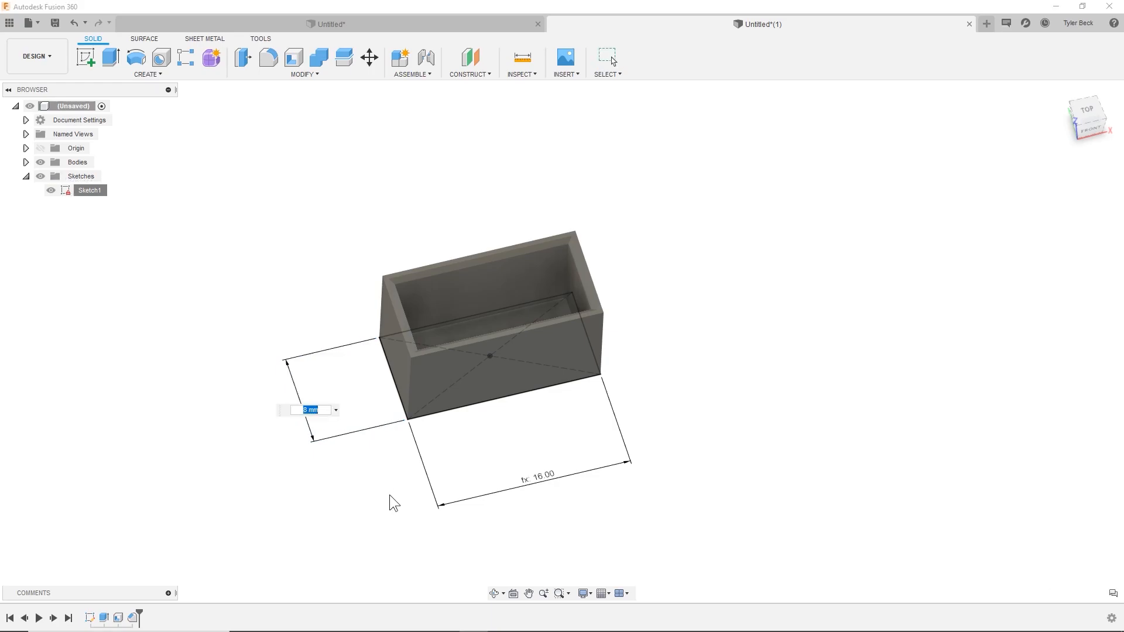
text(15)
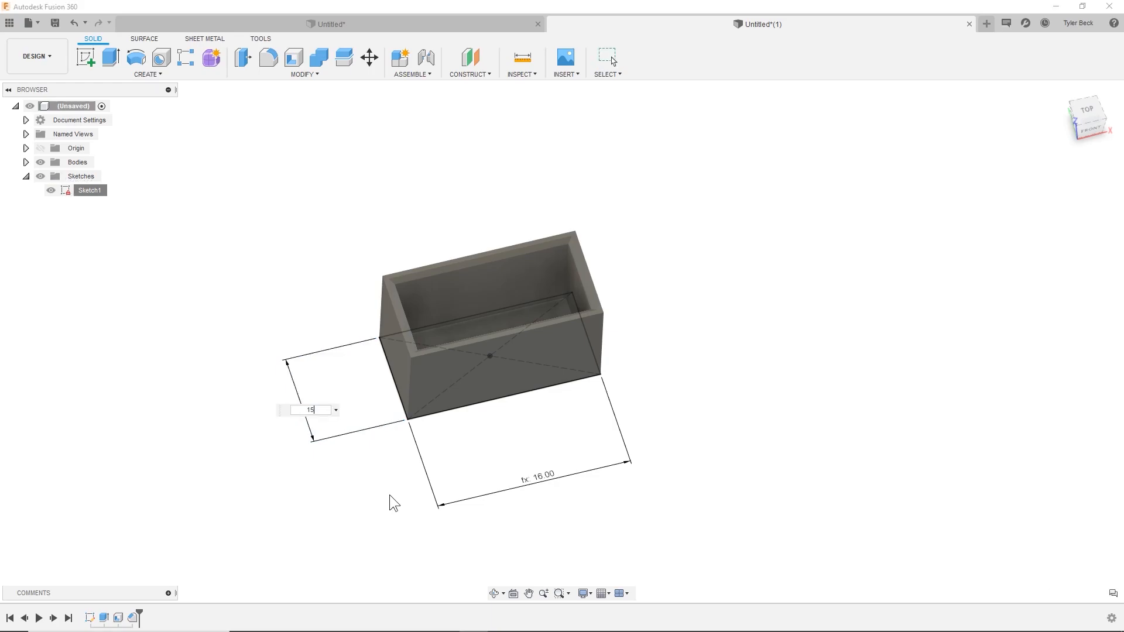